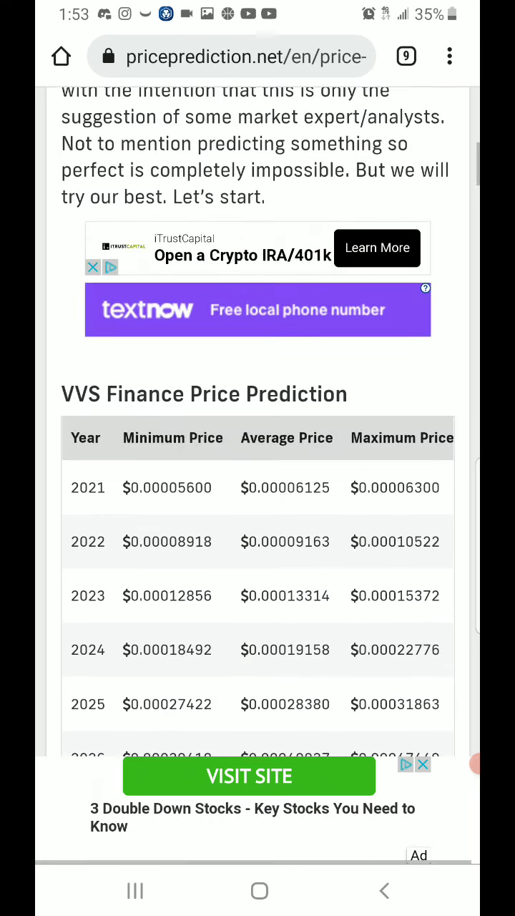
Scroll priceprediction.net up to the header, then down to the full 2021–2030 VVS Finance table
scroll("up", 3)
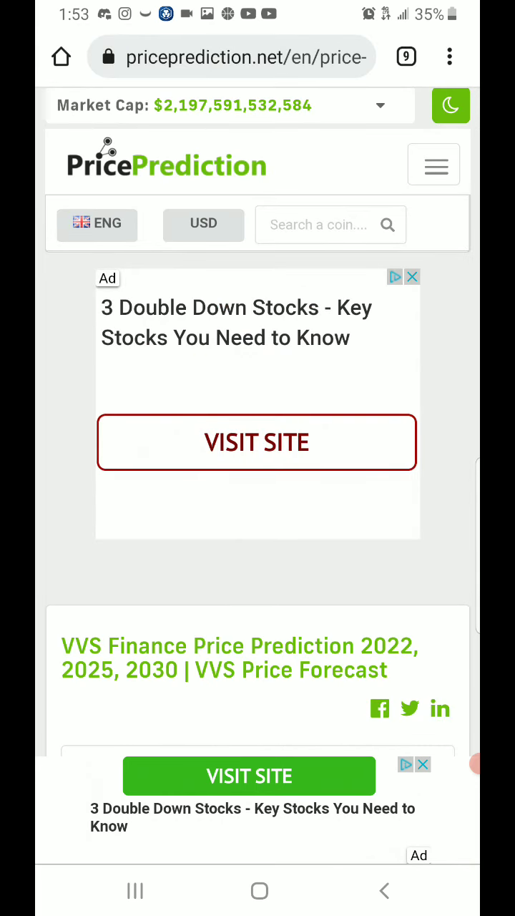
scroll("down", 3)
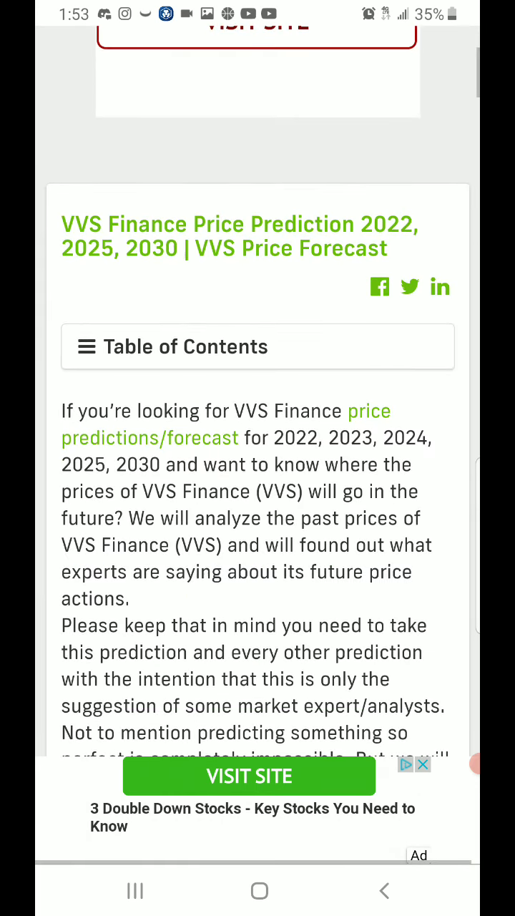
scroll("up", 3)
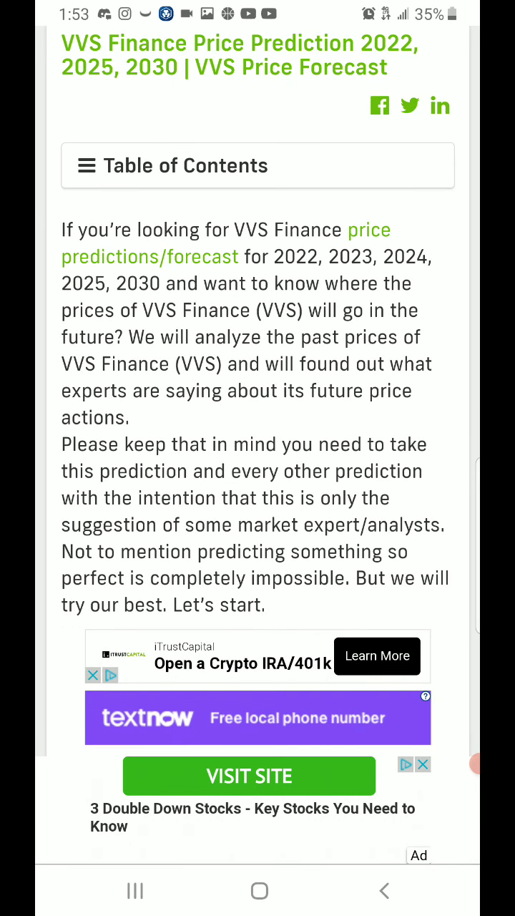
scroll("down", 3)
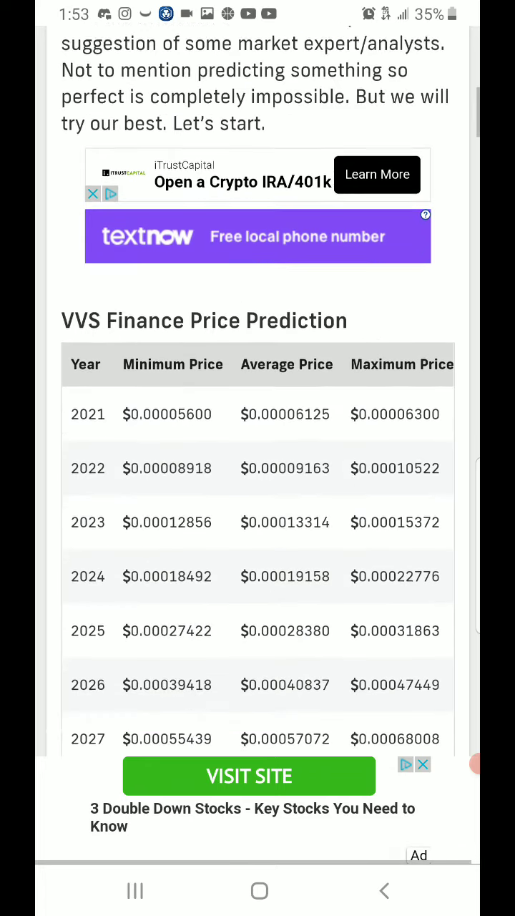
scroll("down", 3)
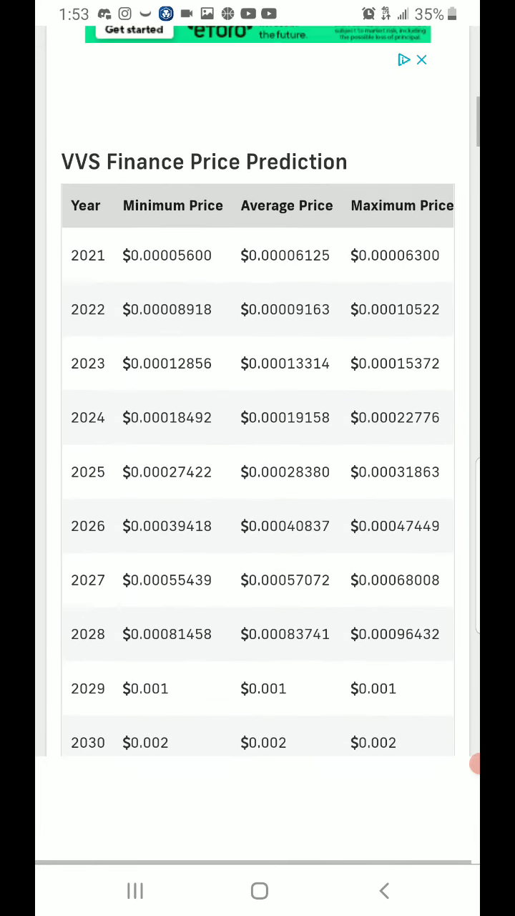
scroll("down", 3)
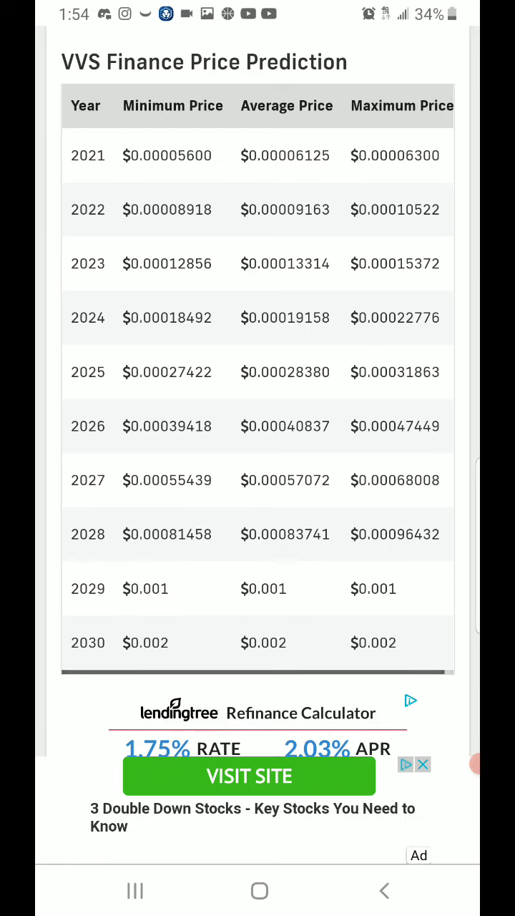
Open the Gallery Screenshots album and scroll through the saved crypto price screenshots
left_click(258, 891)
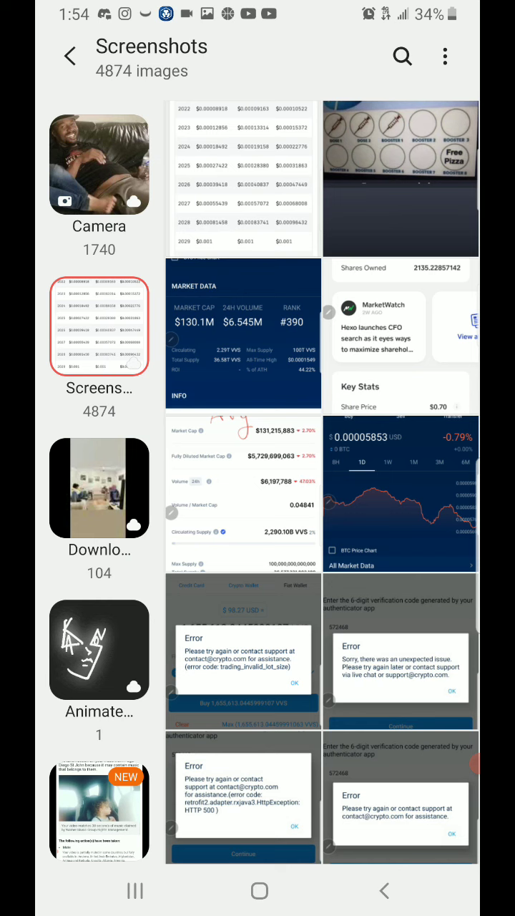
scroll("down", 3)
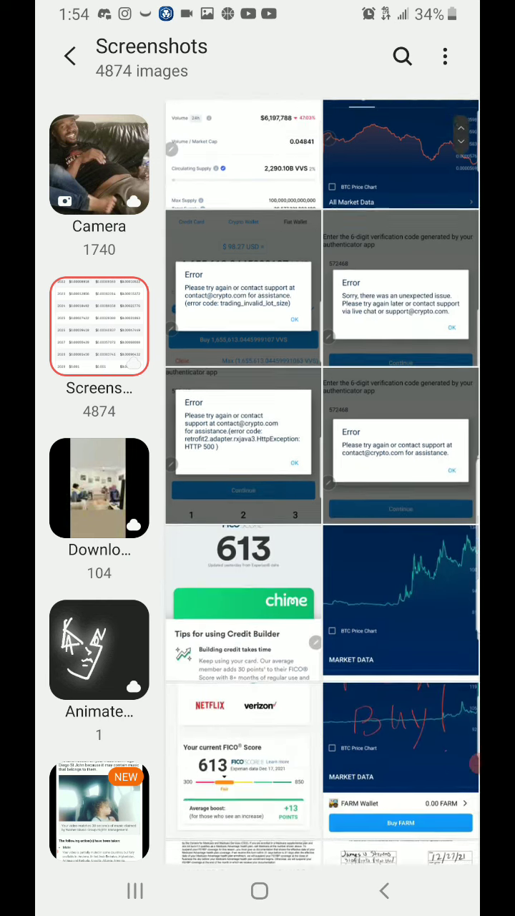
scroll("down", 3)
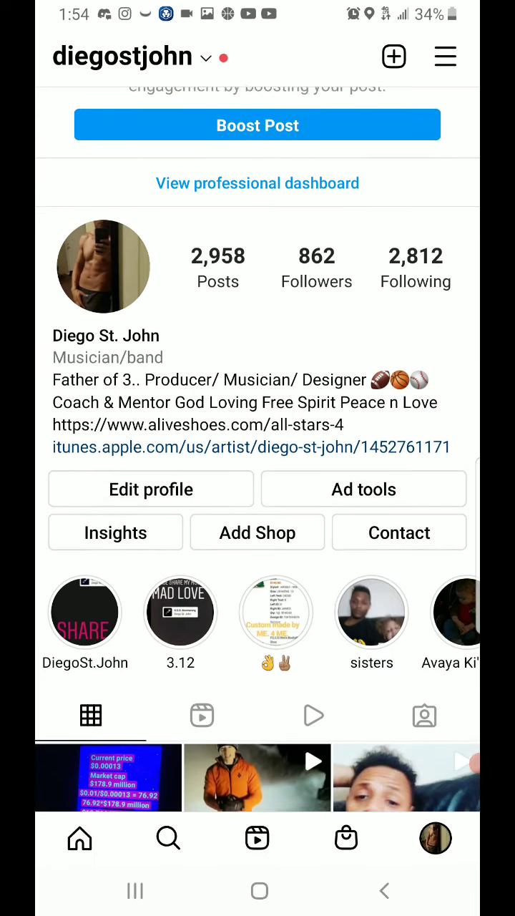
View the Instagram profile's posts grid with the VVS price and market-cap post
left_click(108, 778)
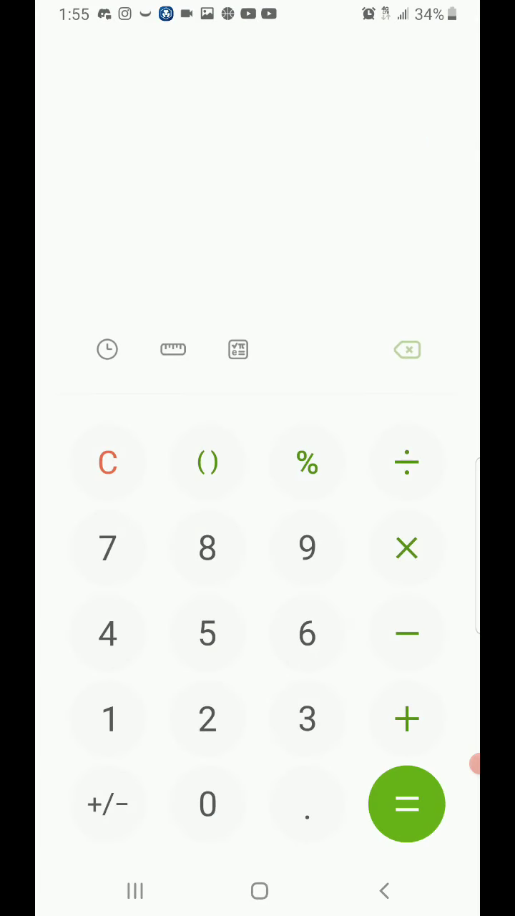
Enter 100,000,000 × 0.05, then change the multiplier to 0.01 for a 1,000,000 preview
left_click(207, 803)
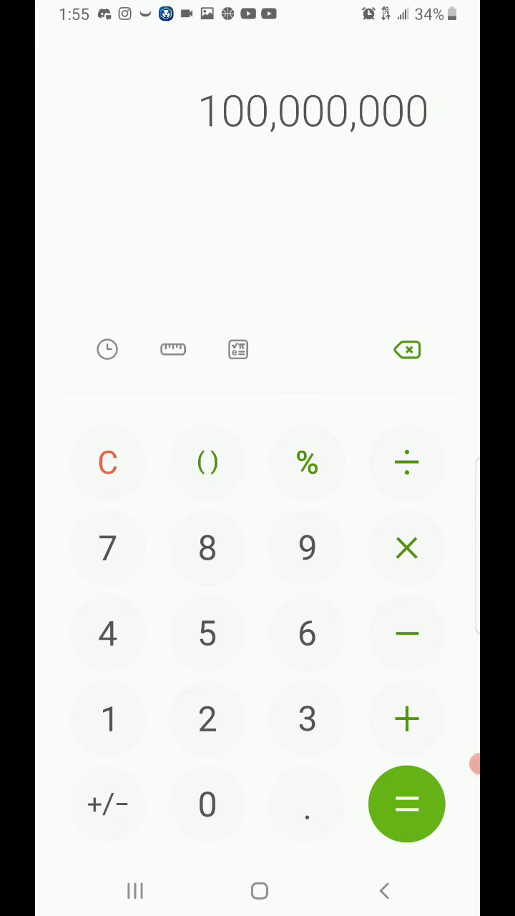
left_click(406, 548)
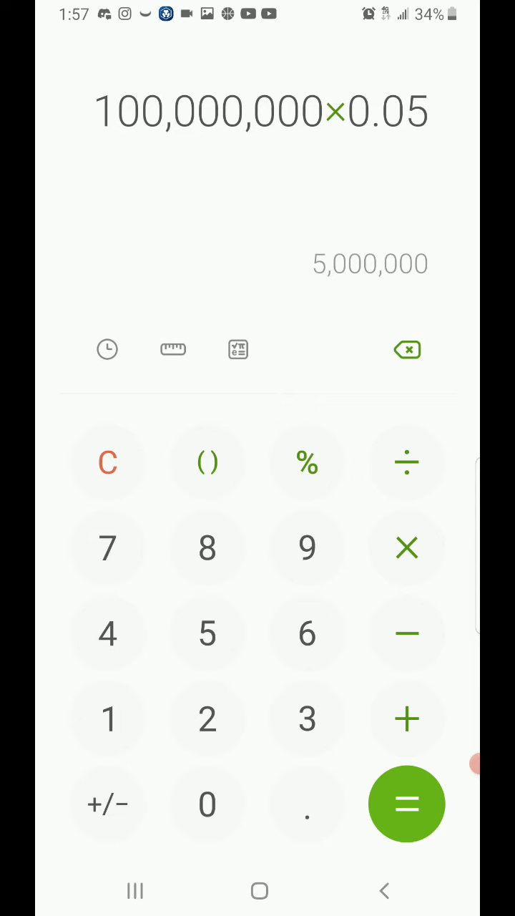
left_click(107, 719)
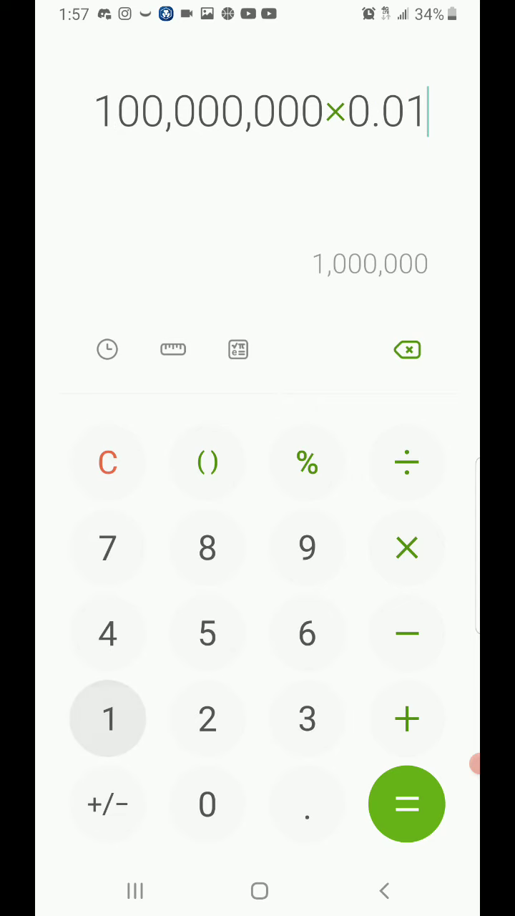